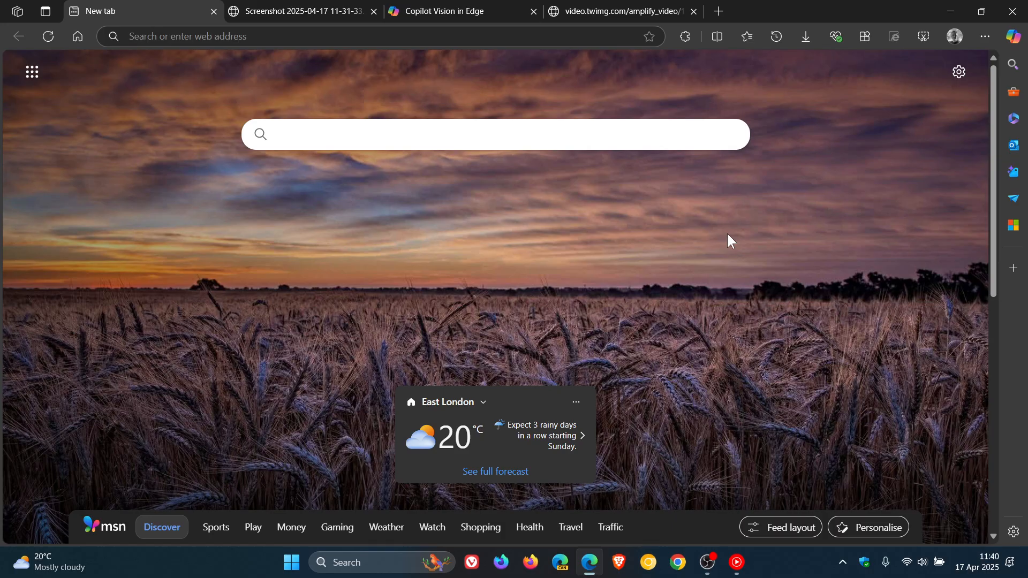
mouse_move(645, 260)
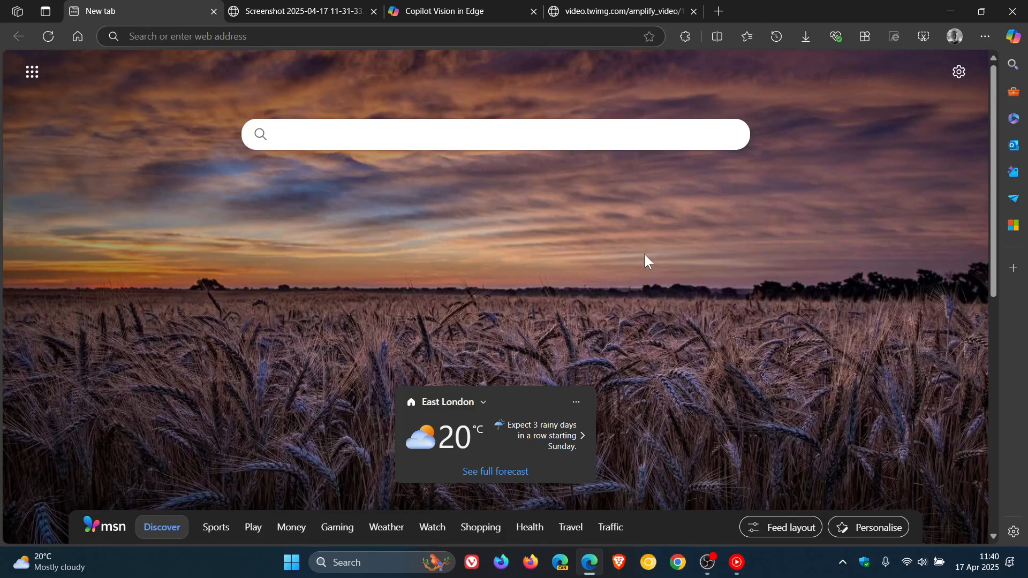
mouse_move(606, 271)
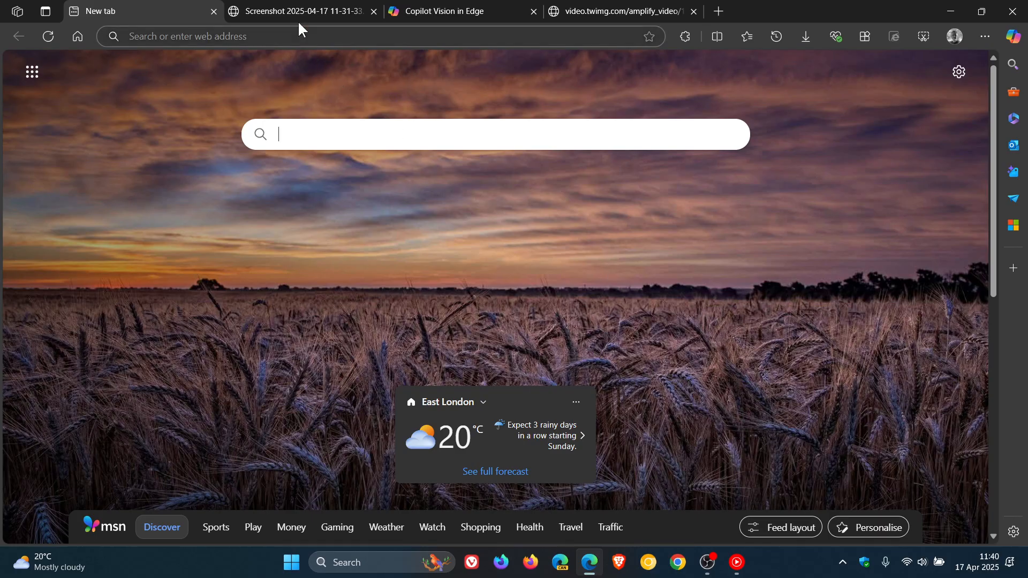
Step: Switch to the 'Screenshot 2025-04-17' tab showing the captured desktop with the Copilot message box
click(298, 11)
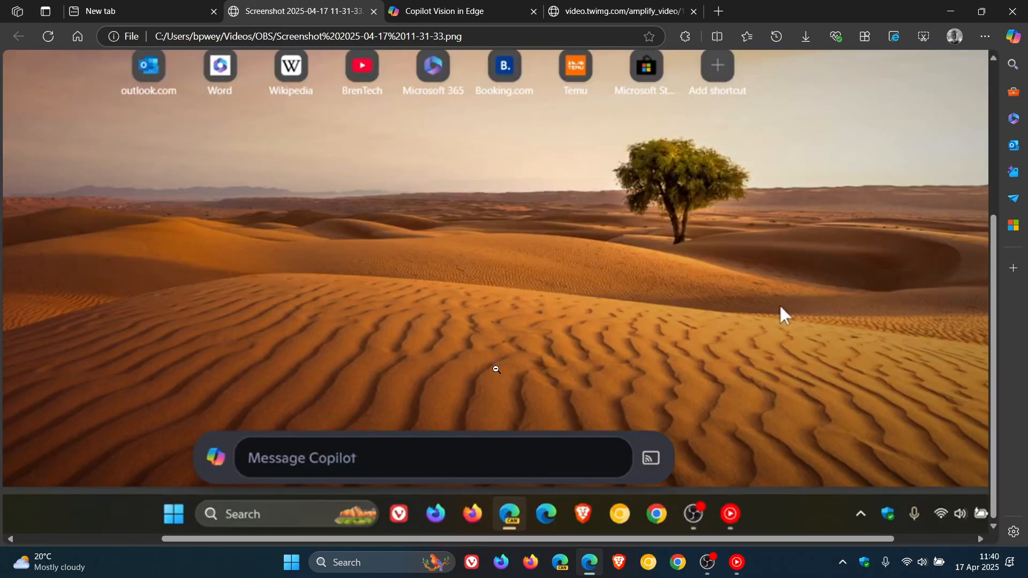
mouse_move(525, 543)
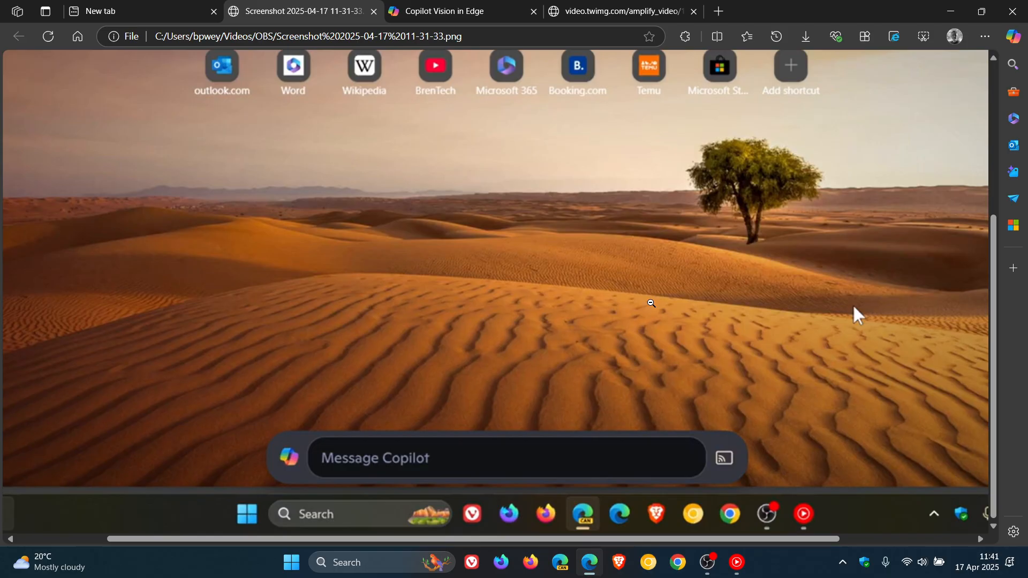
mouse_move(462, 252)
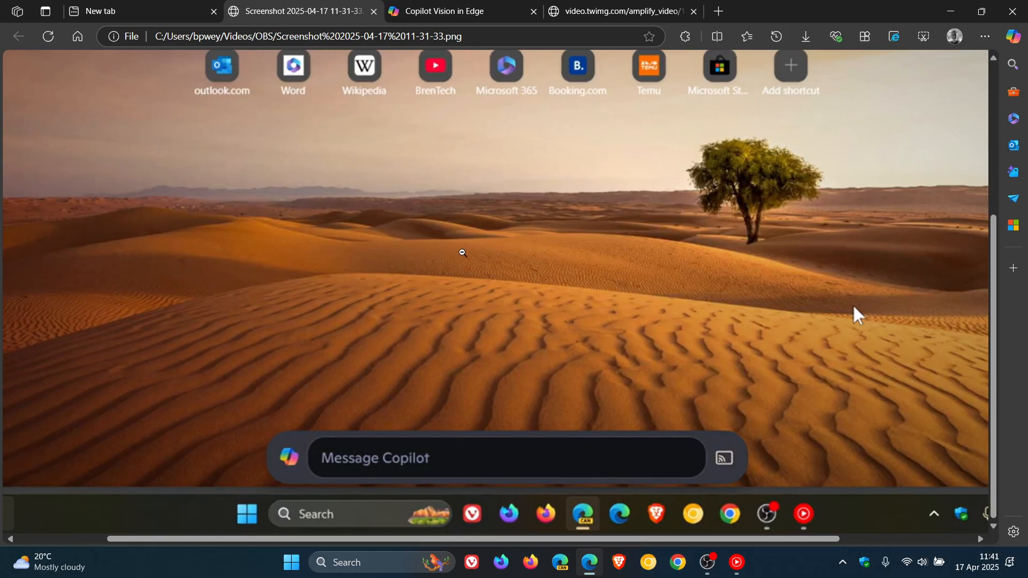
Step: On the Copilot Vision in Edge page, try the 'Turn on Vision here' microphone until the coming-soon notice appears
click(444, 11)
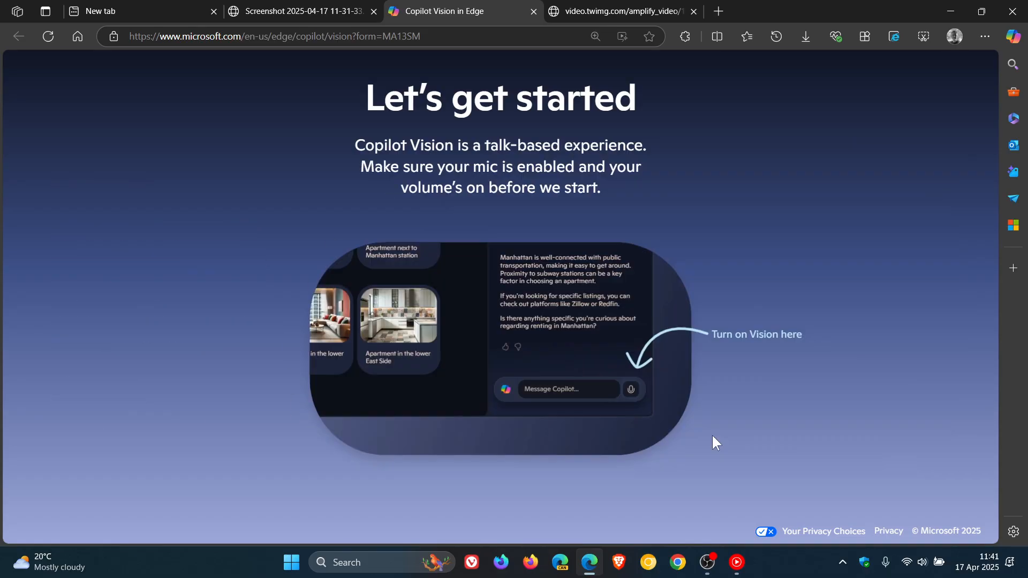
mouse_move(631, 389)
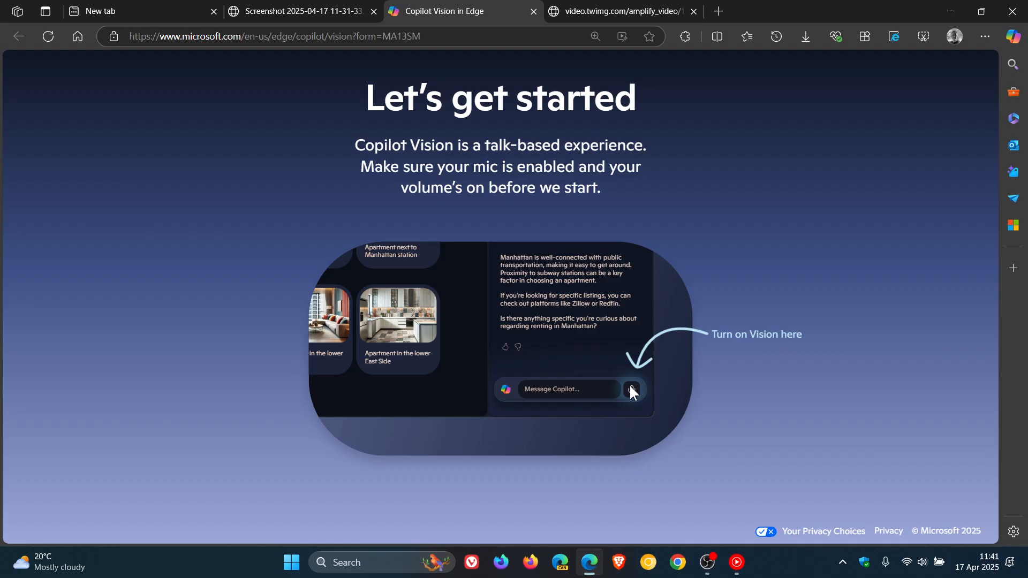
click(630, 389)
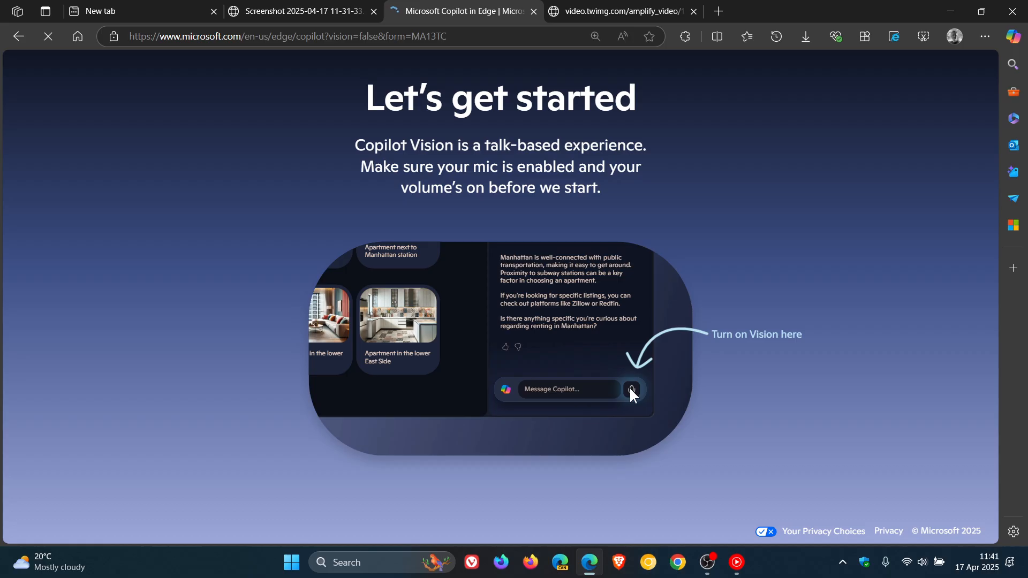
click(631, 390)
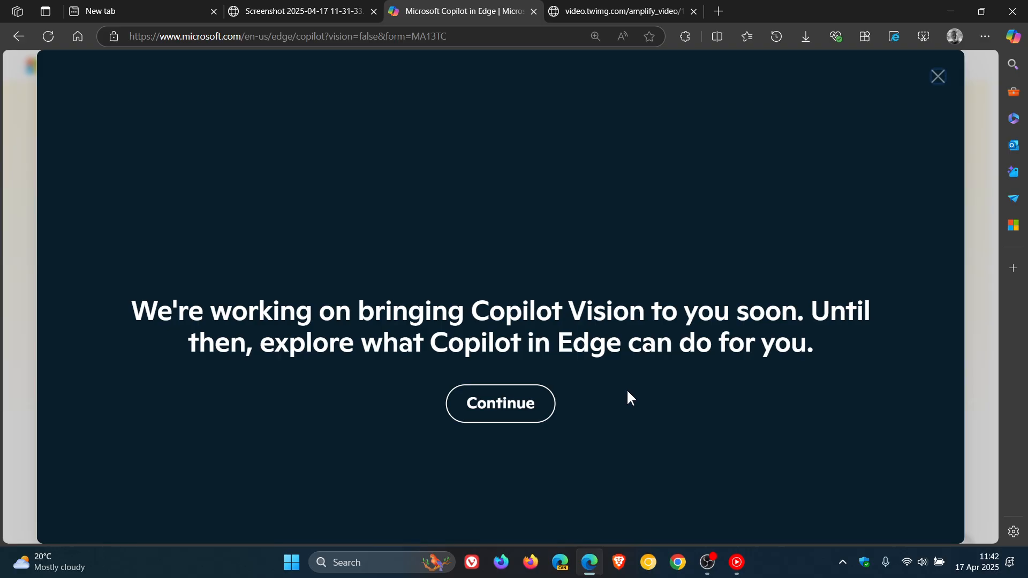
Step: Dismiss the coming-soon notice with Continue and scroll through the Copilot in Edge sections
click(498, 403)
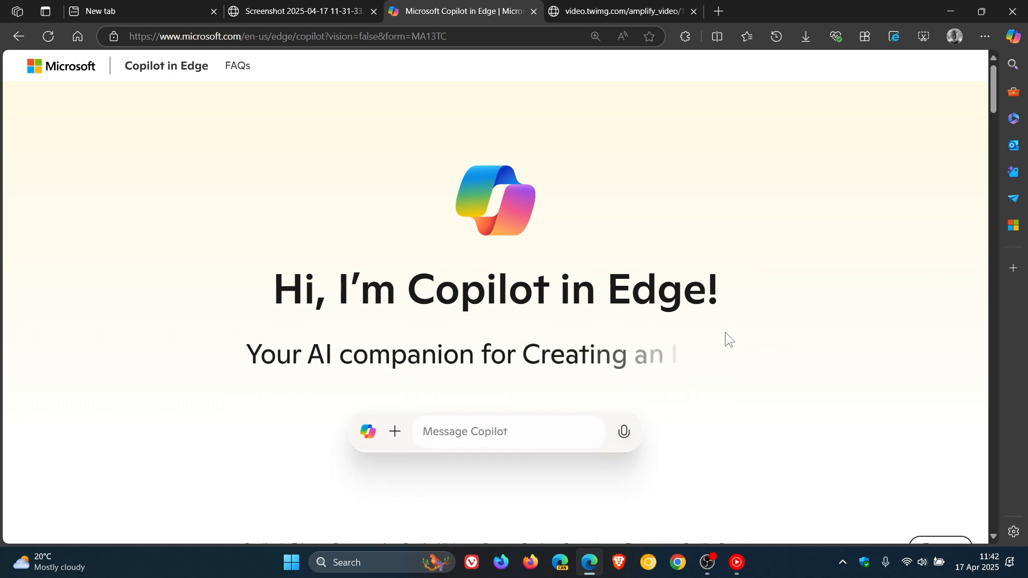
scroll(down, 3)
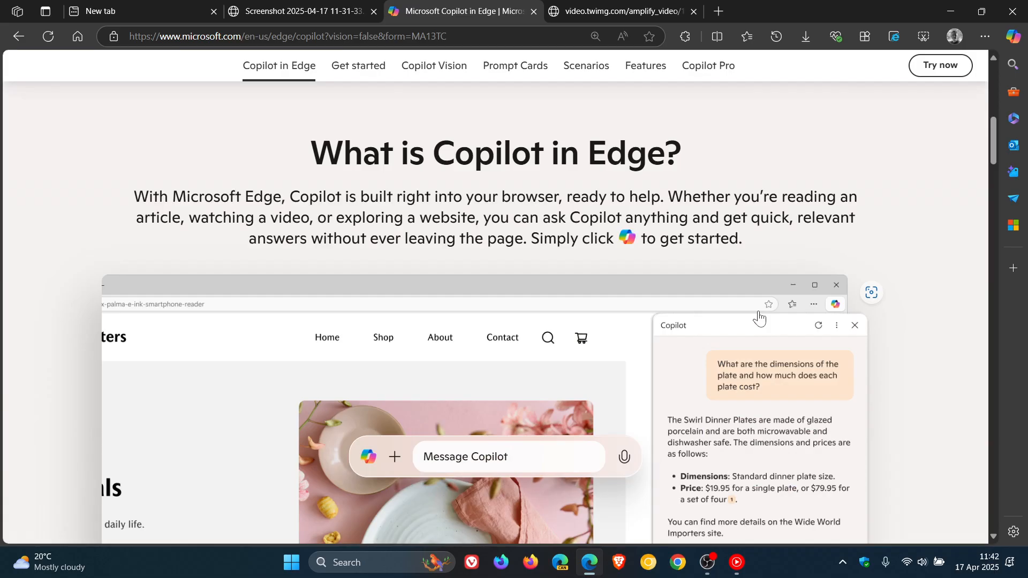
scroll(down, 3)
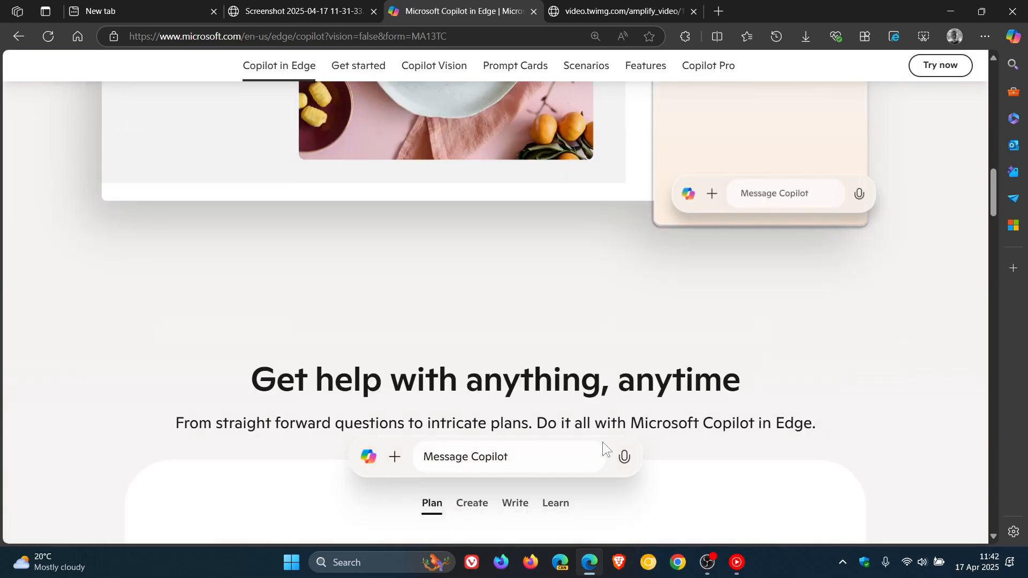
mouse_move(747, 324)
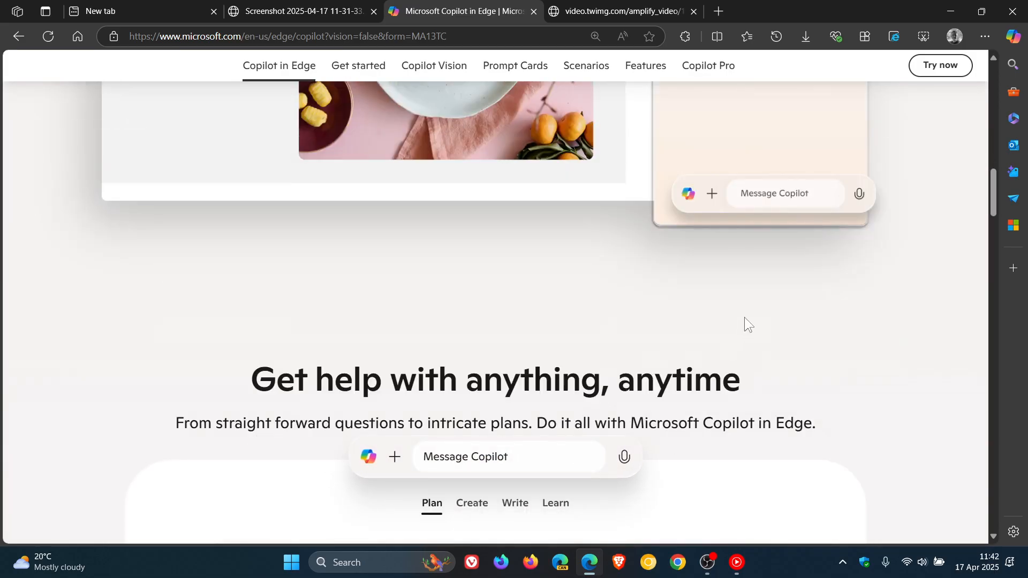
scroll(down, 3)
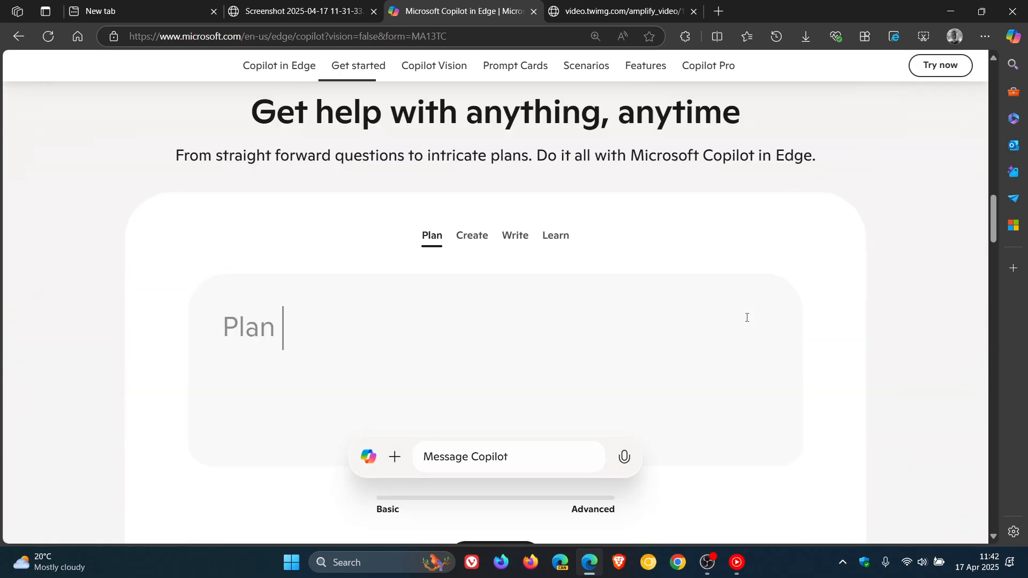
scroll(down, 3)
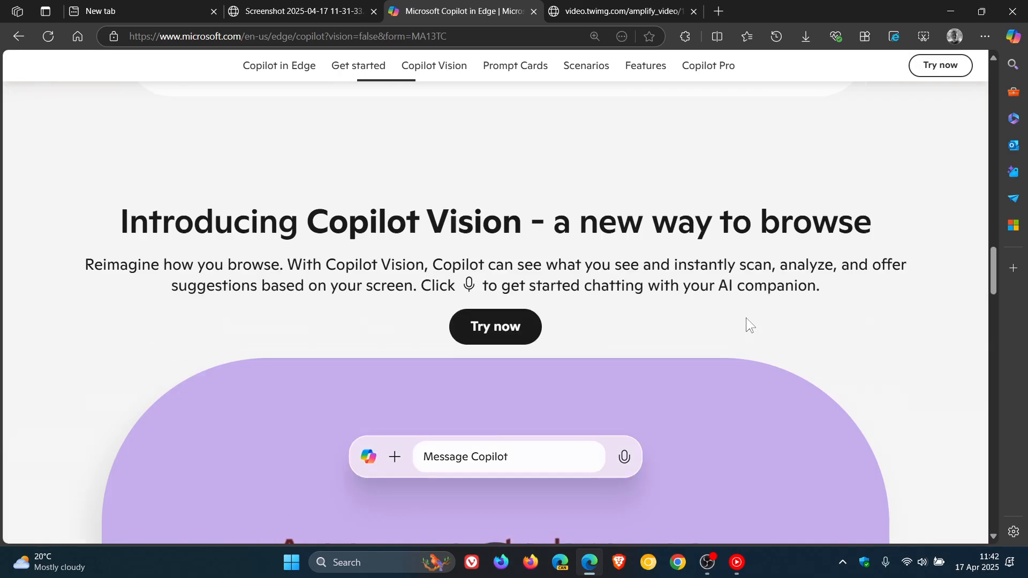
scroll(down, 3)
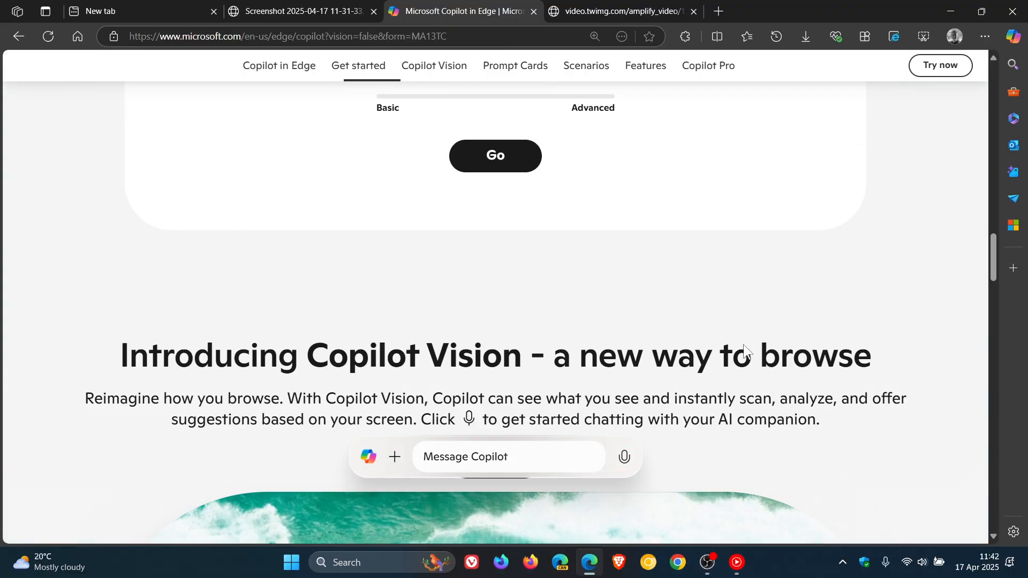
scroll(up, 3)
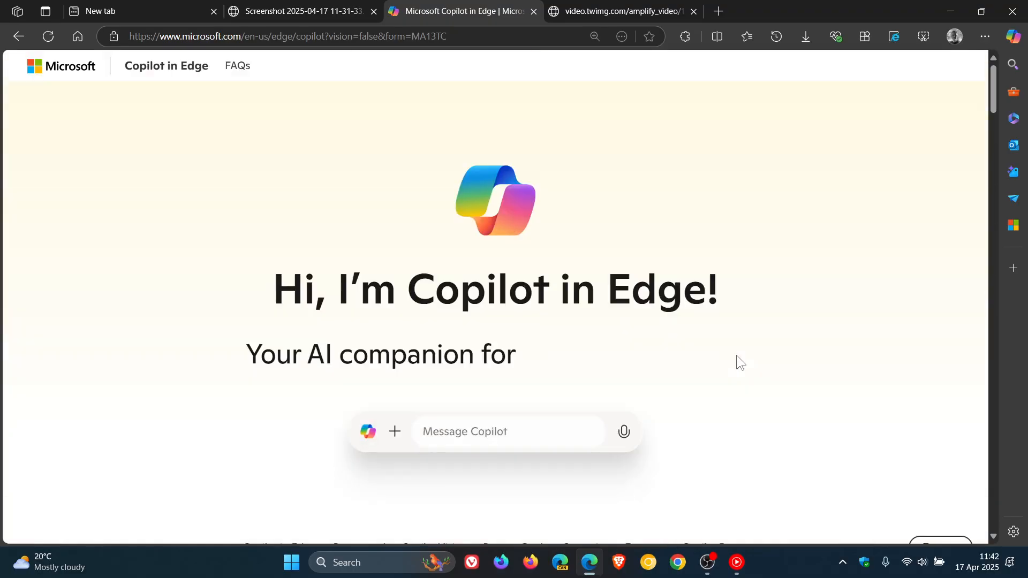
Step: Open the Copilot sidebar, greet it with 'Hi Copilot', then close it
click(1011, 37)
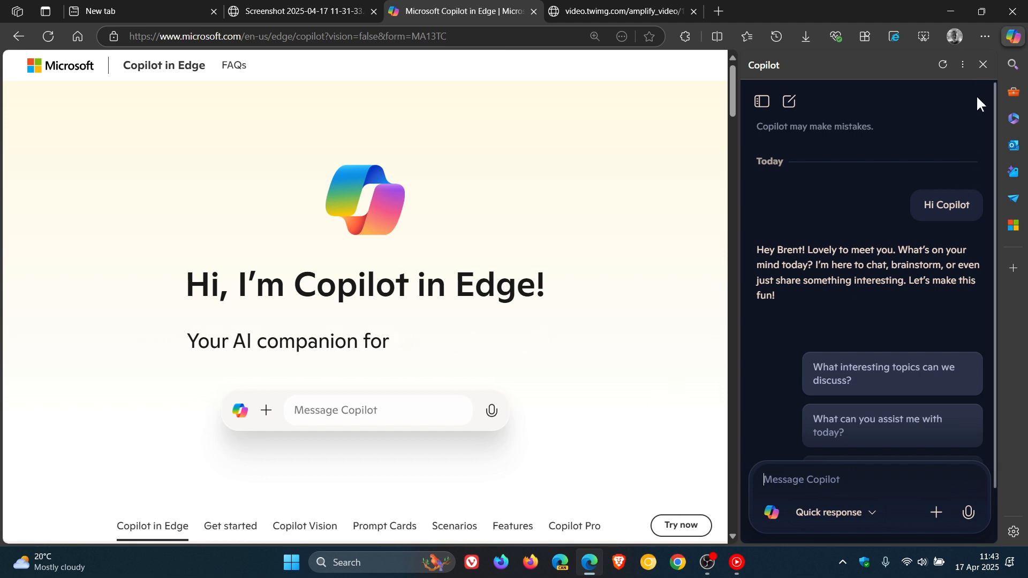
click(982, 64)
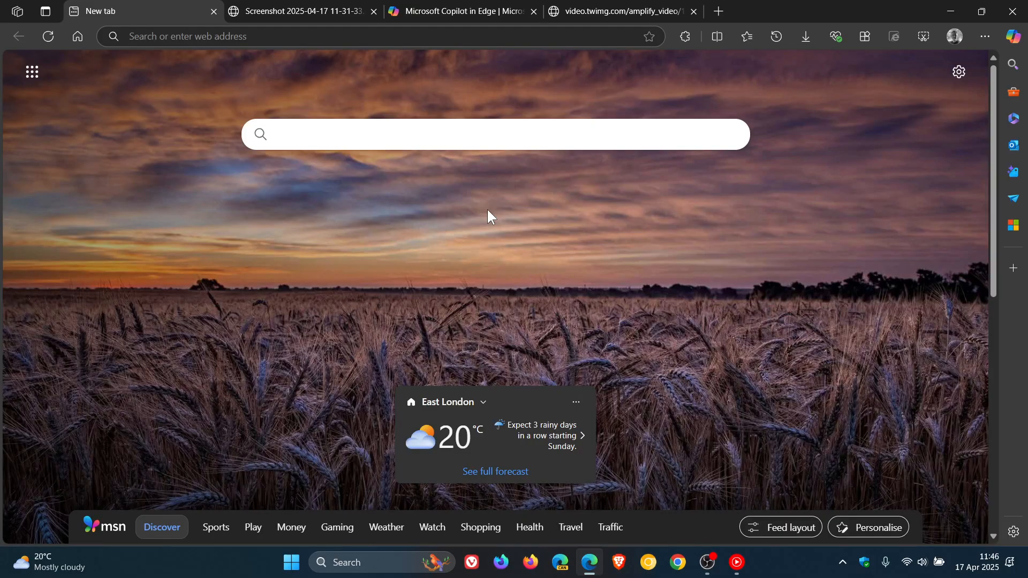
mouse_move(633, 249)
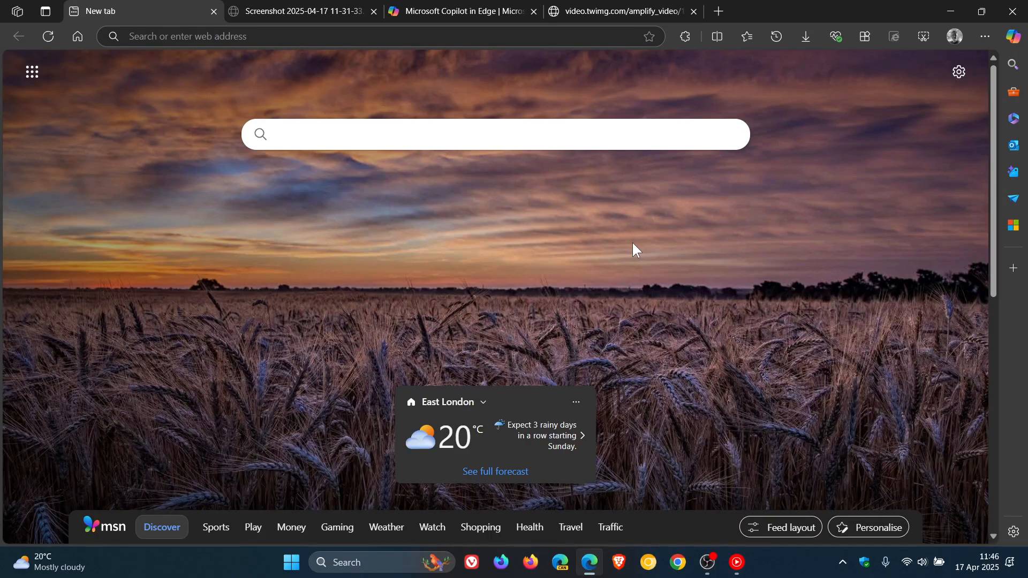
click(459, 134)
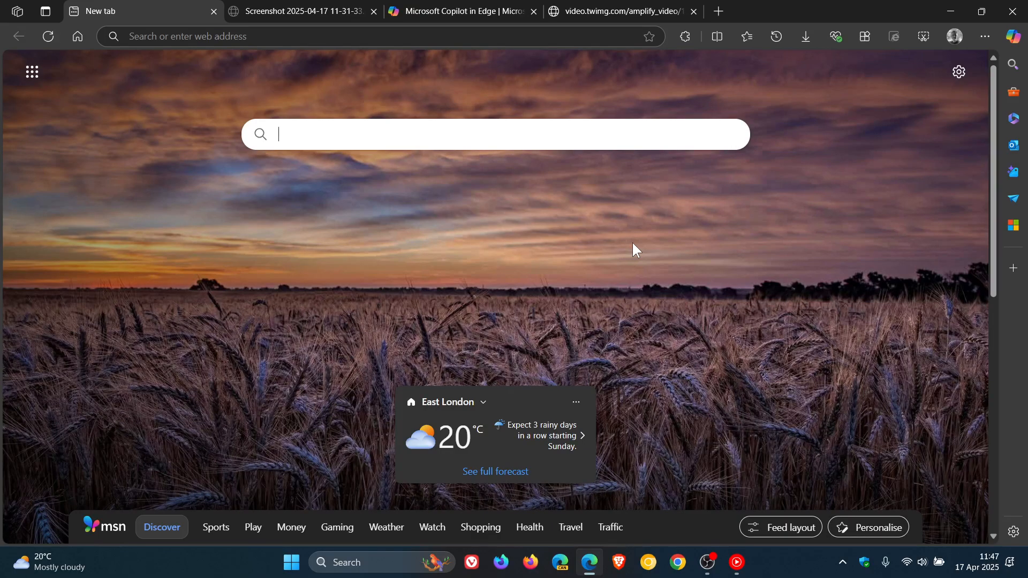
mouse_move(644, 234)
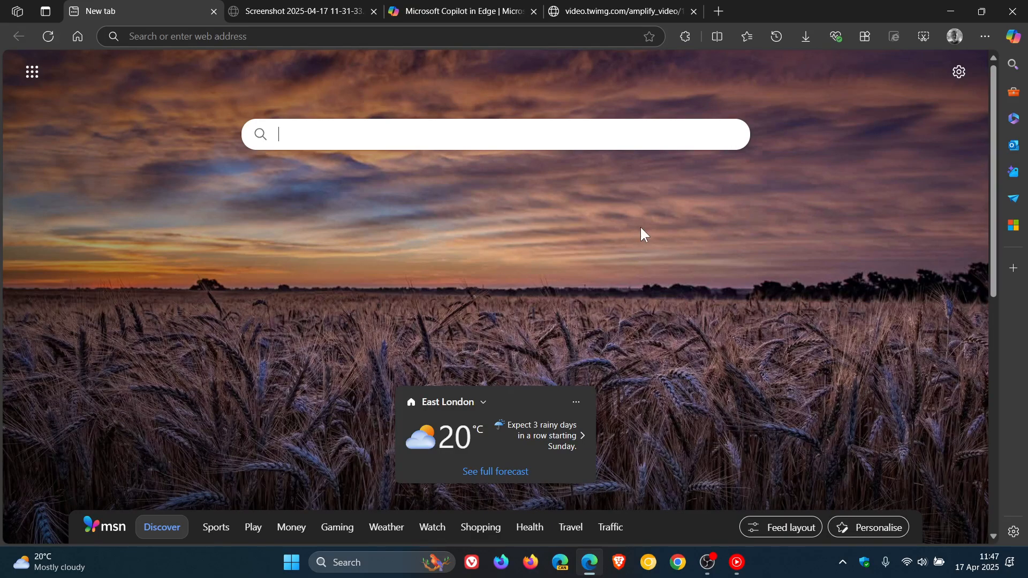